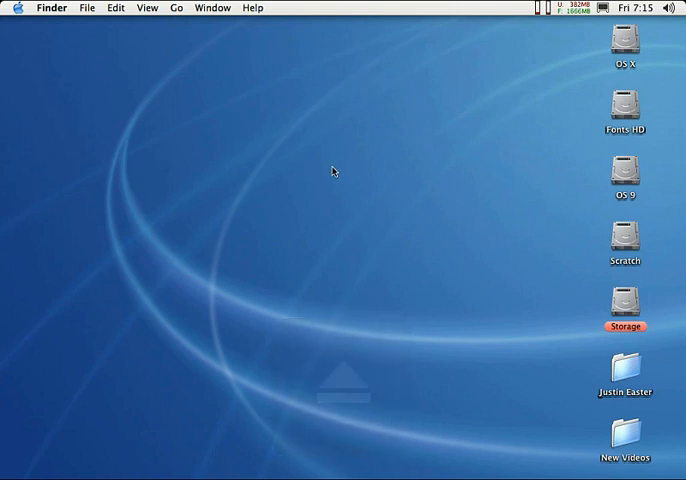
mouse_move(278, 282)
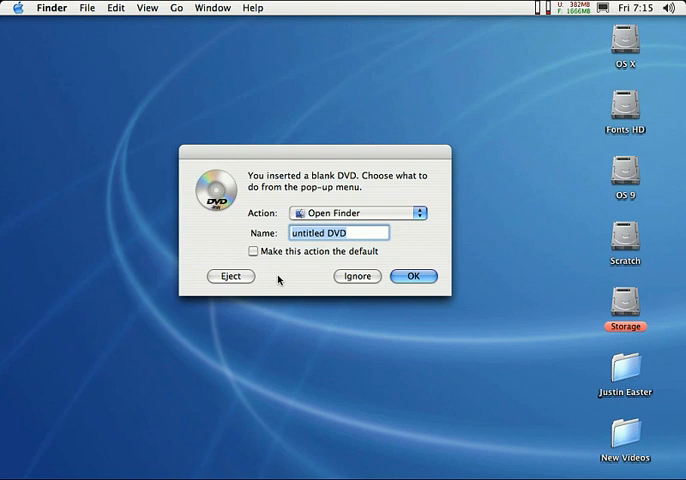
mouse_move(261, 221)
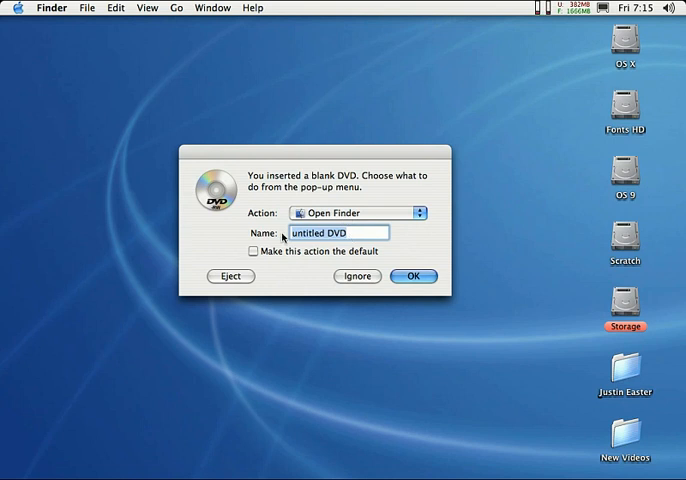
Name the blank disc 'Photo CD' and confirm, keeping the Open Finder action
text(Photo CD)
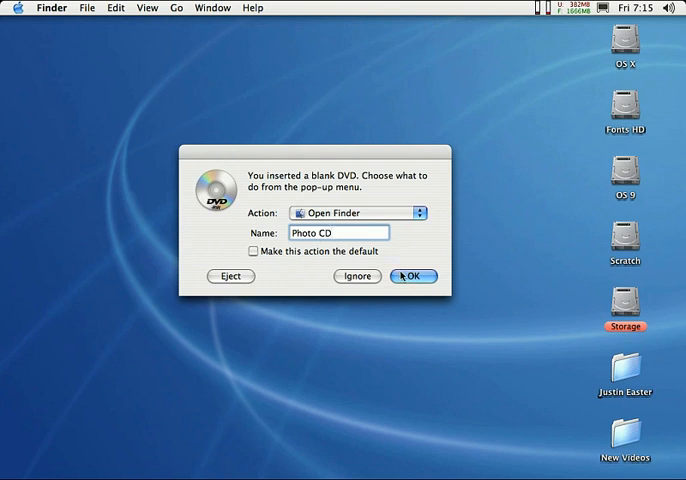
click(413, 276)
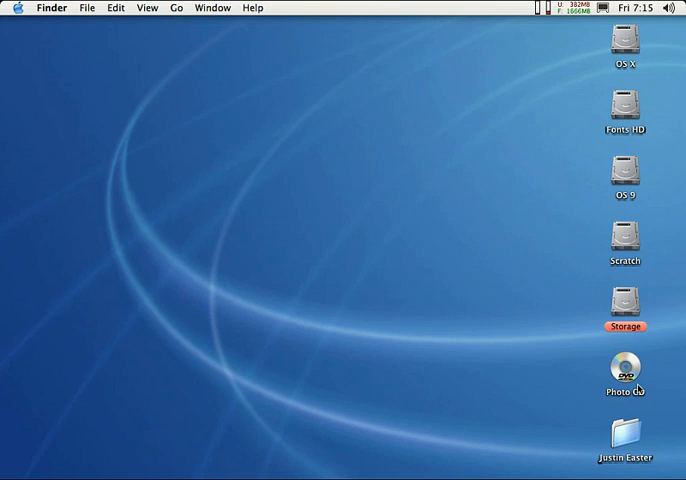
mouse_move(642, 378)
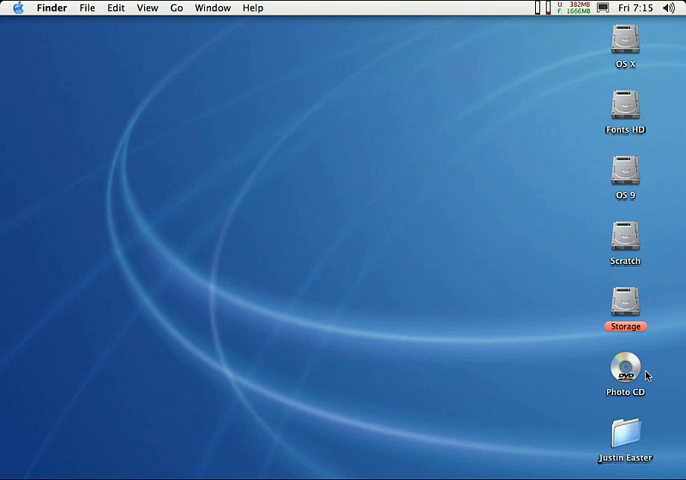
mouse_move(636, 370)
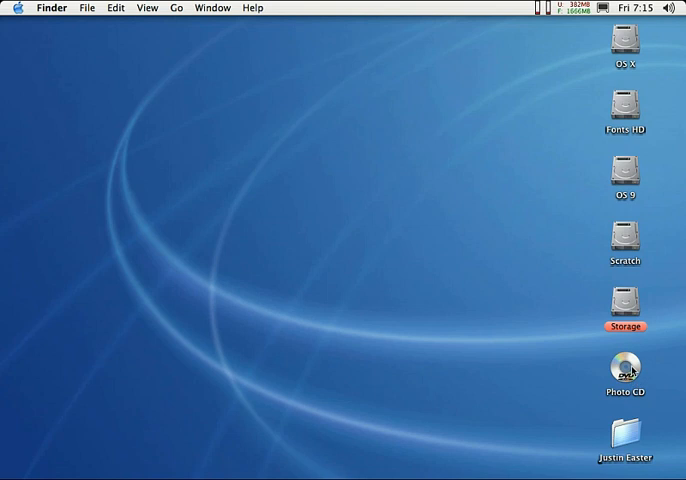
Open the Photo CD disc window, showing it empty with 4.28 GB available
double_click(625, 368)
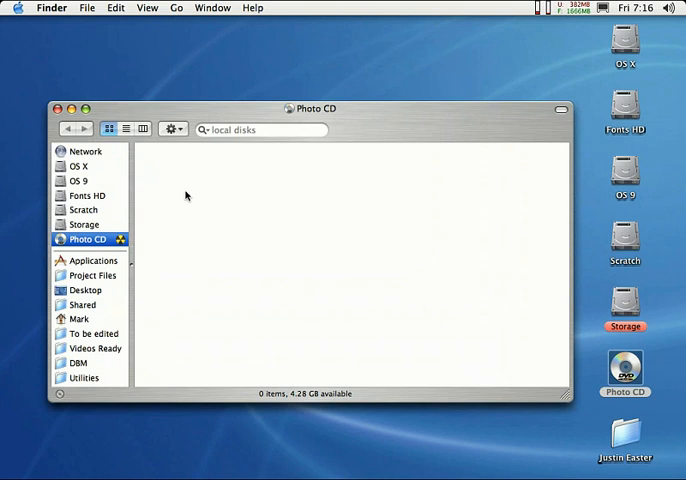
mouse_move(415, 333)
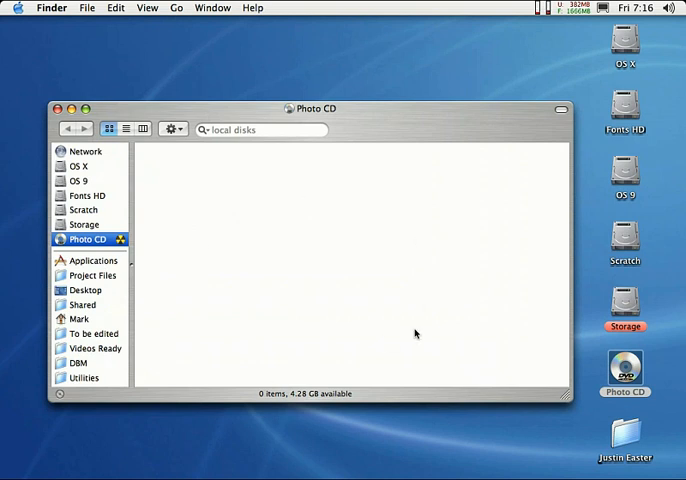
mouse_move(321, 294)
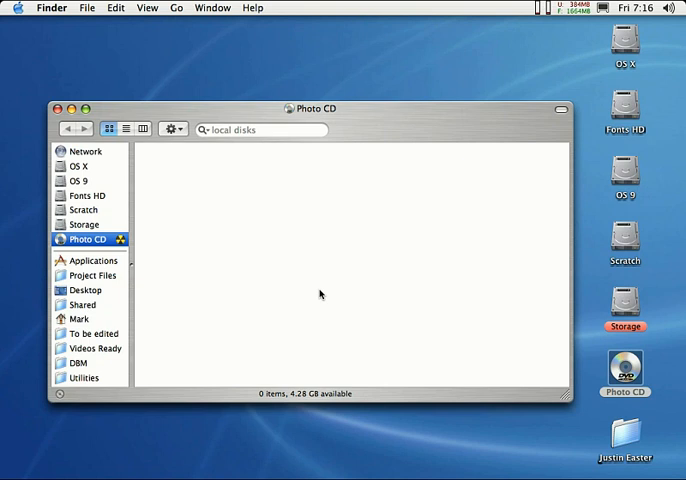
mouse_move(300, 282)
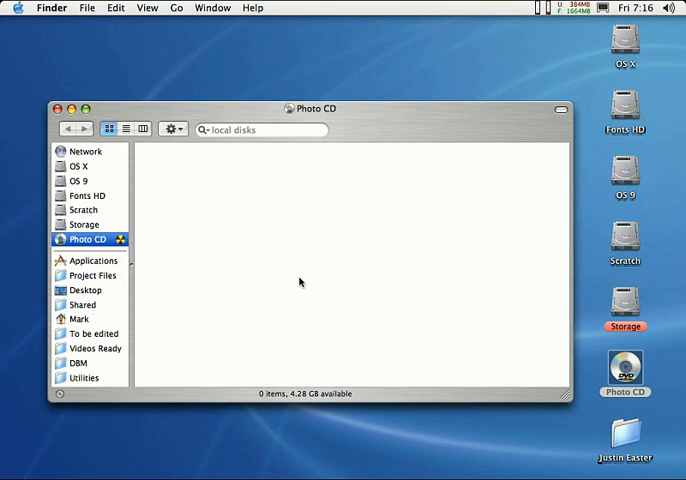
mouse_move(92, 292)
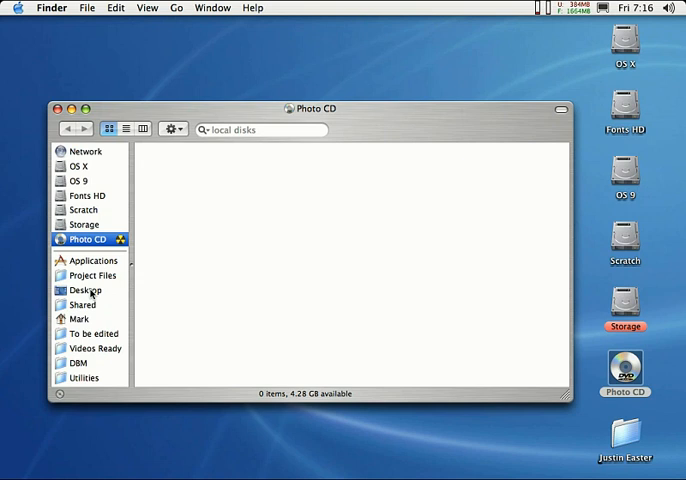
click(84, 290)
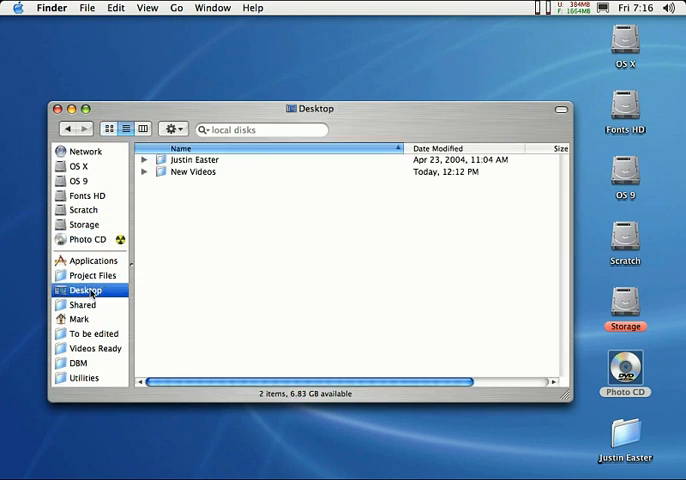
mouse_move(183, 160)
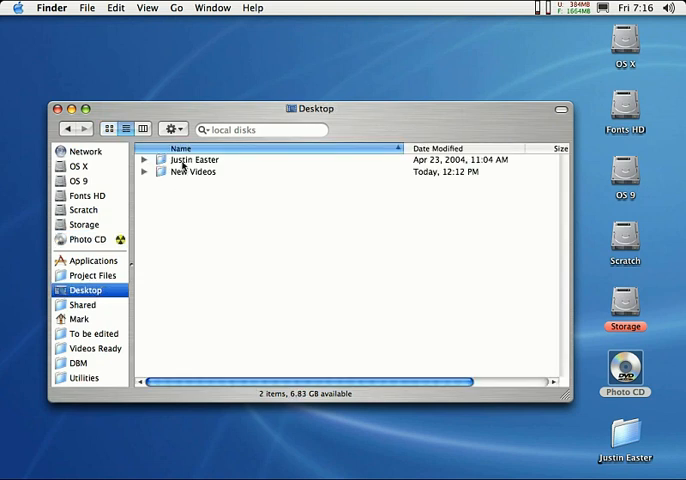
double_click(193, 159)
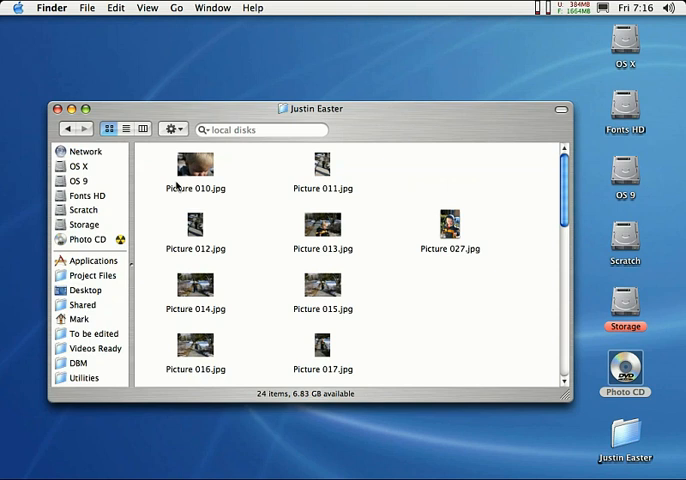
mouse_move(308, 295)
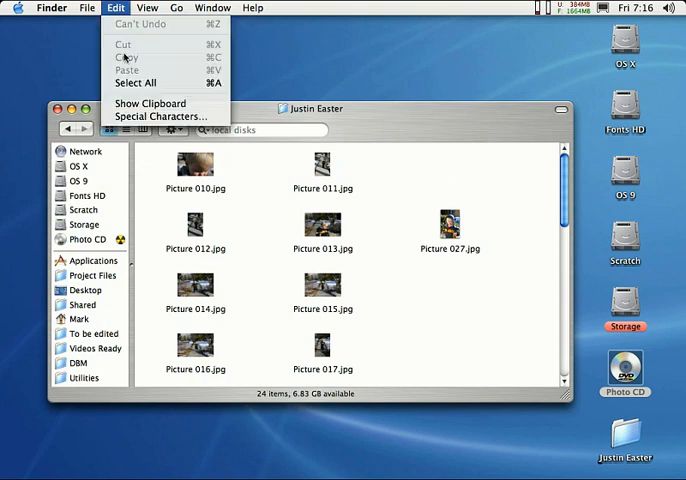
click(138, 83)
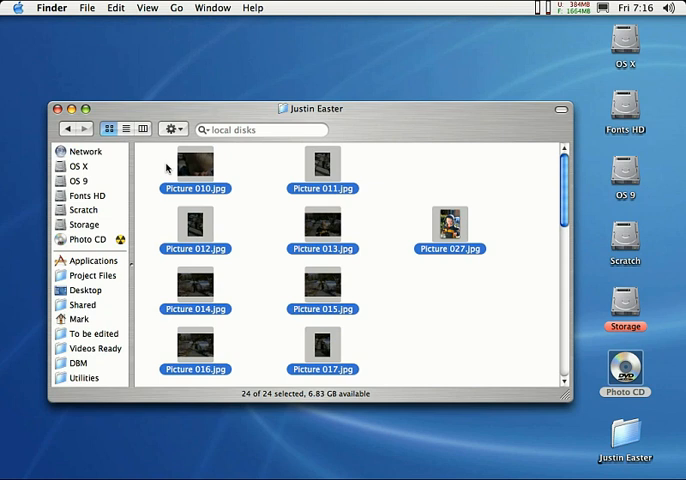
click(155, 167)
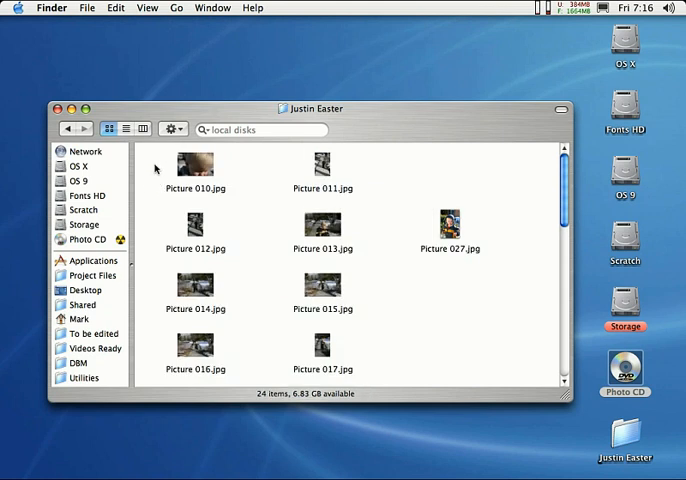
drag(145, 155, 350, 250)
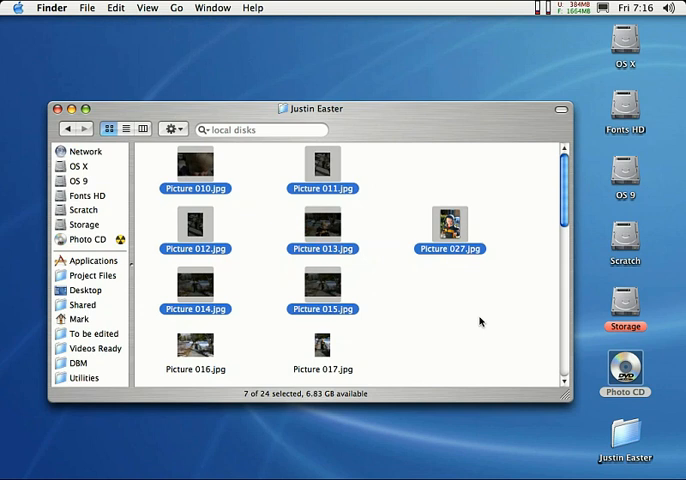
click(195, 164)
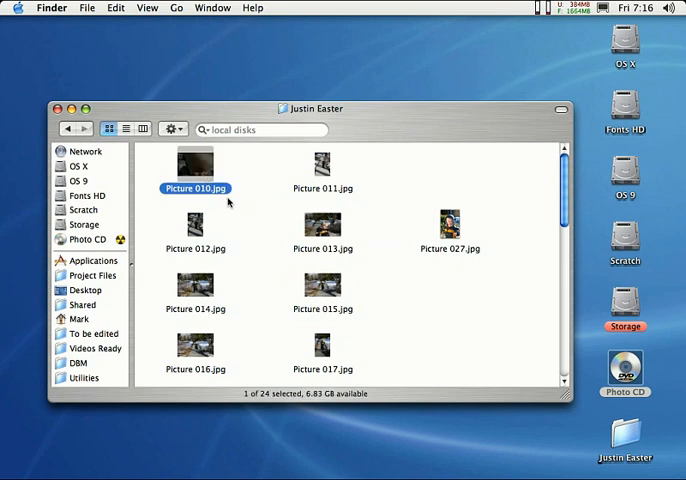
click(321, 165)
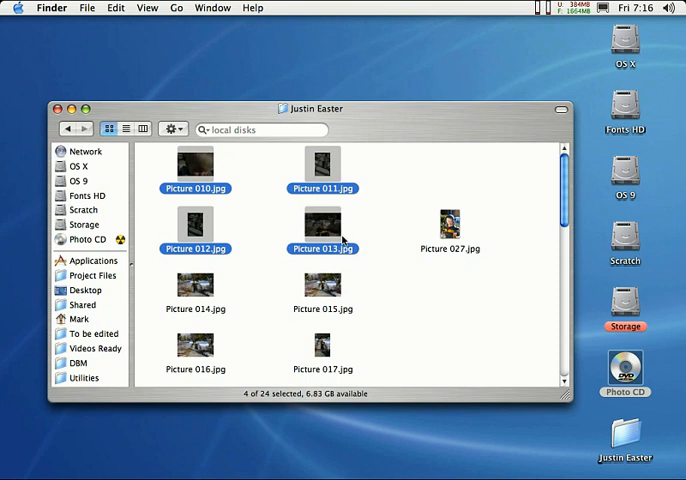
mouse_move(338, 238)
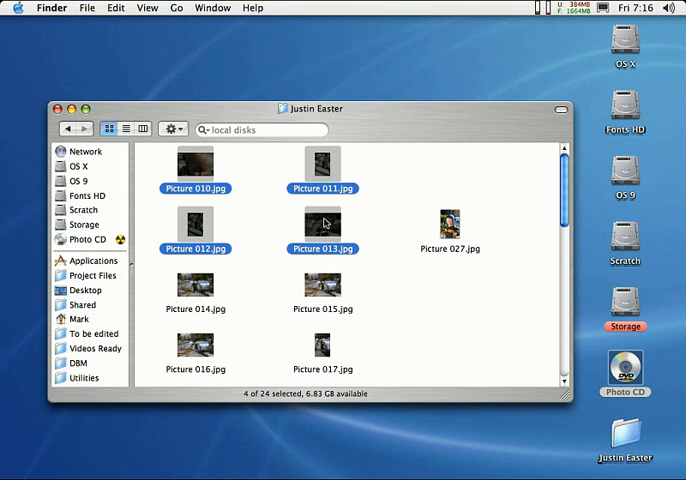
mouse_move(170, 98)
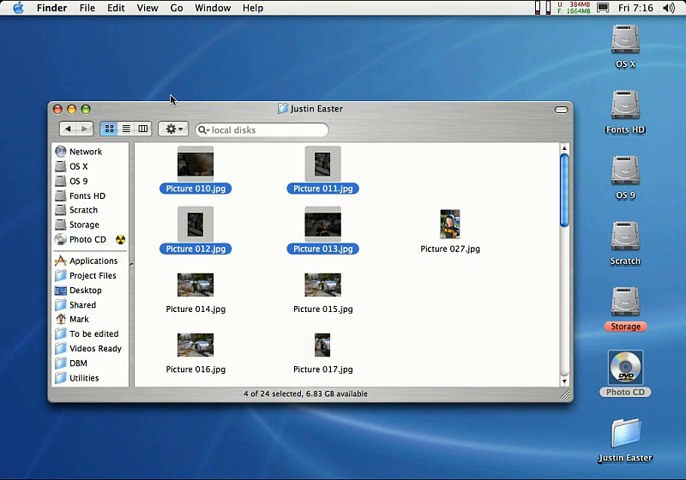
Select all 24 Easter pictures and copy them onto the Photo CD disc
click(115, 8)
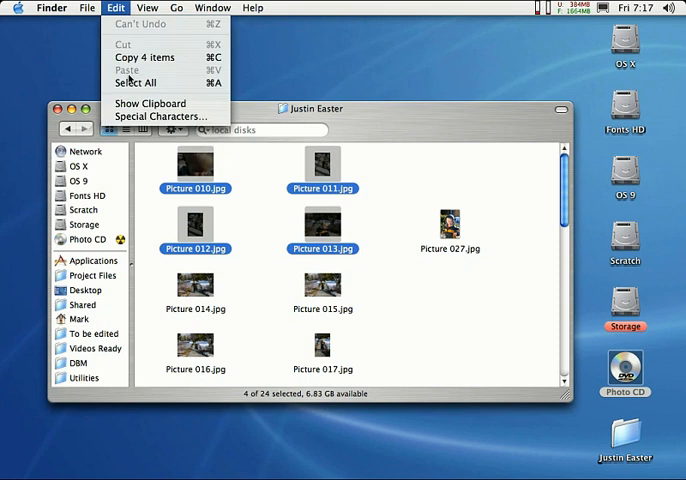
click(127, 82)
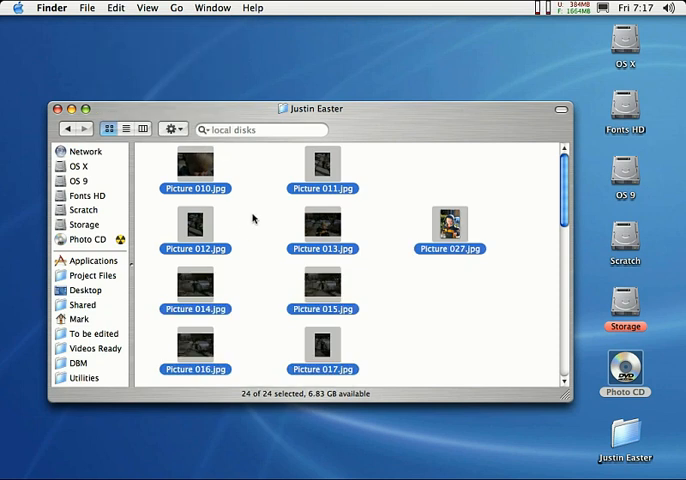
mouse_move(207, 172)
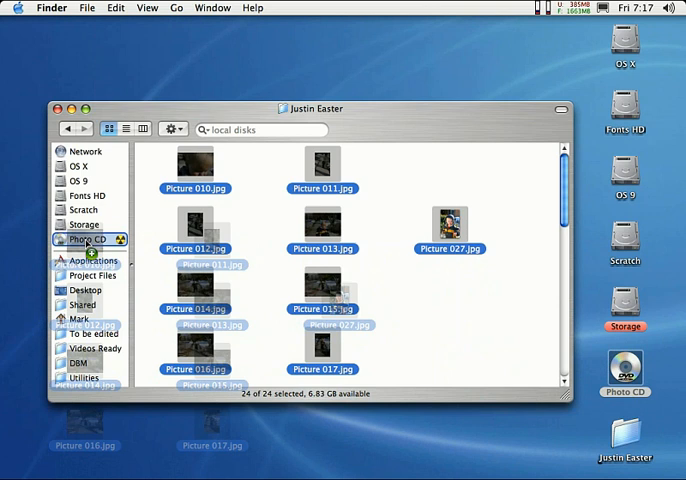
click(90, 240)
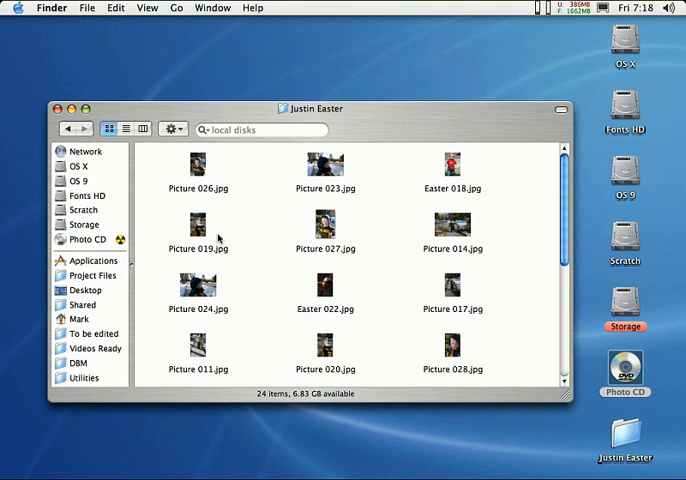
click(87, 239)
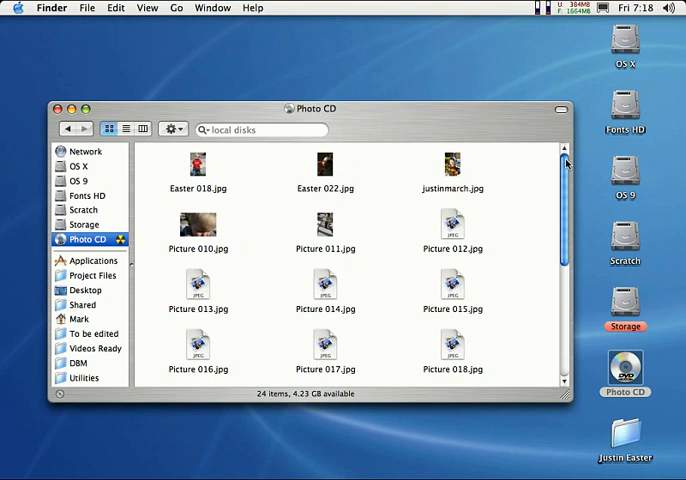
scroll(down, 3)
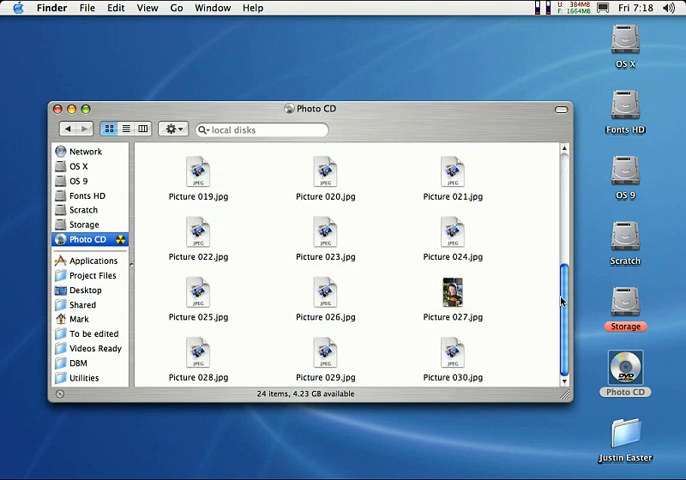
scroll(up, 3)
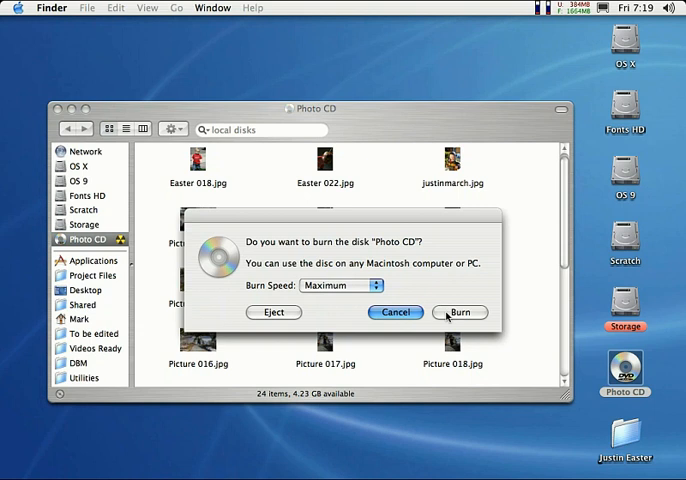
Start burning the Photo CD disc at Maximum burn speed
click(395, 312)
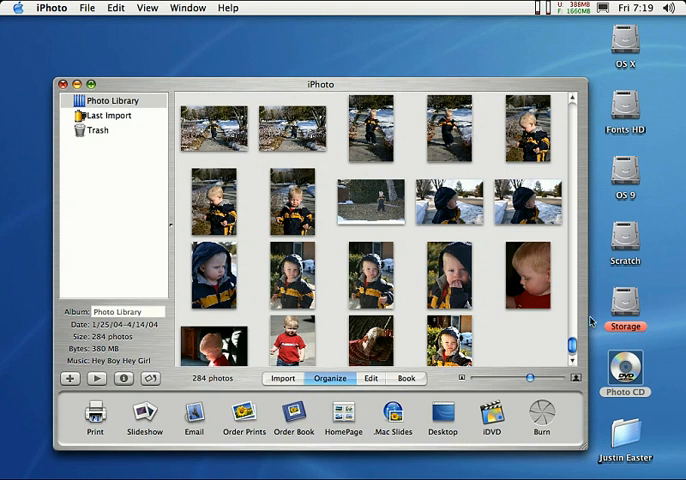
Scroll down the 284-photo library to the most recent toddler pictures
scroll(down, 3)
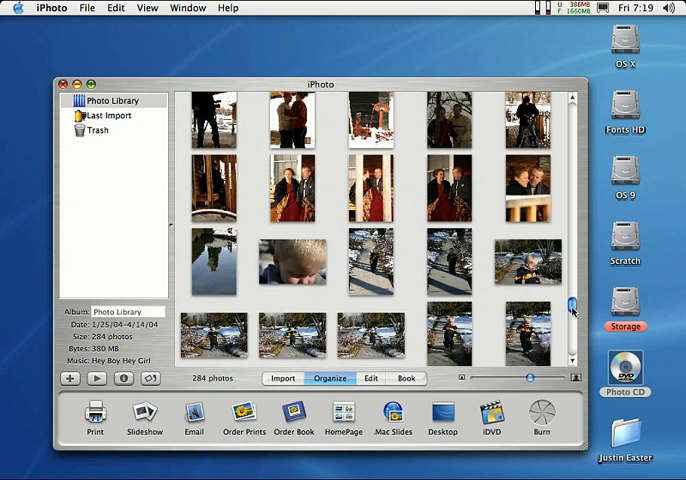
scroll(down, 3)
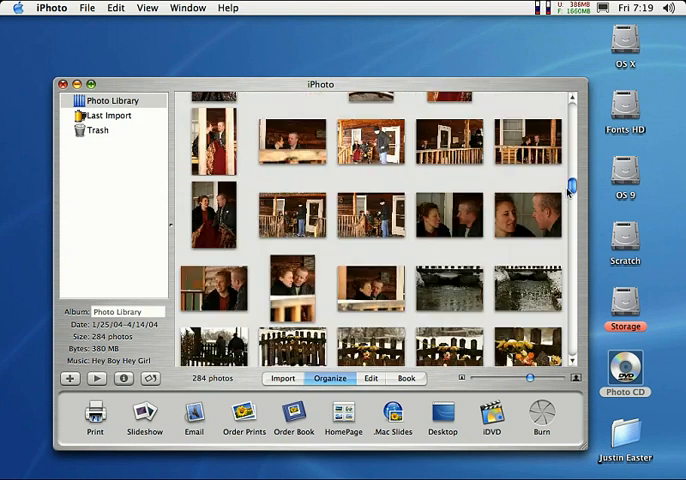
scroll(down, 3)
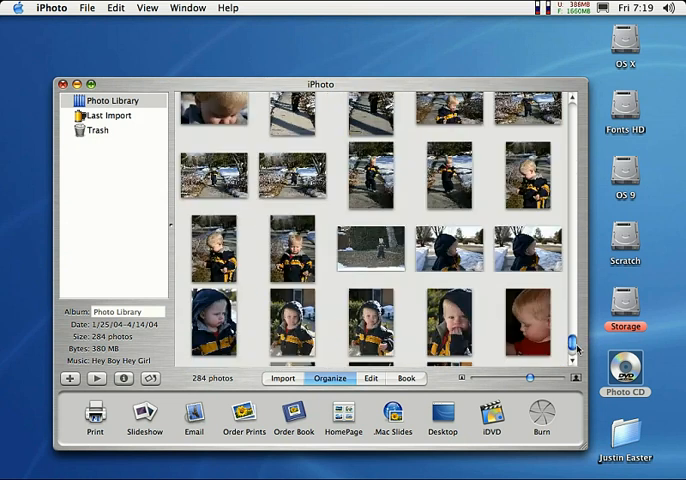
scroll(down, 3)
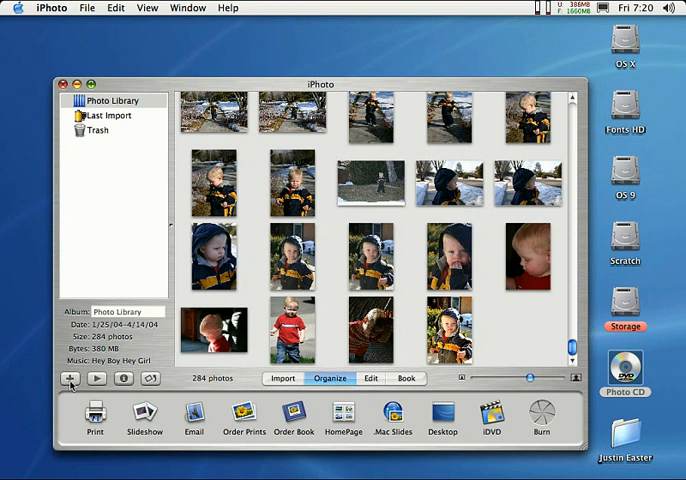
Add a new album named 'Photo CD' and select the empty album
click(69, 378)
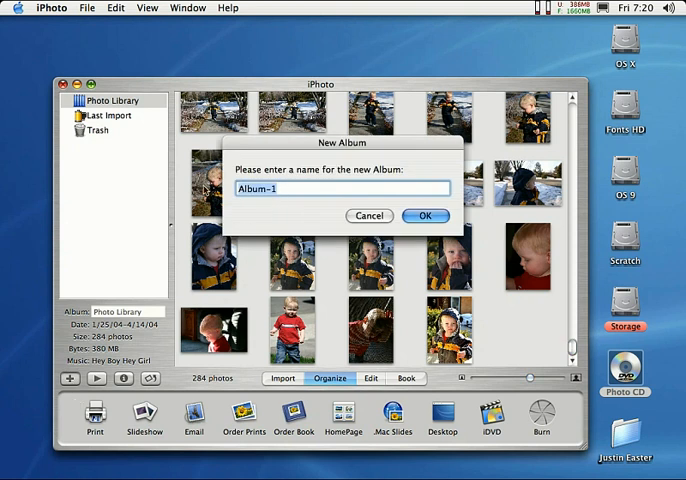
text(Photo)
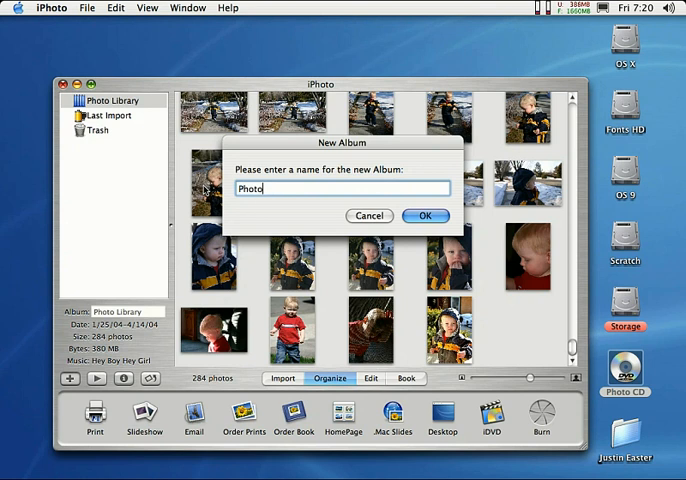
text(CD)
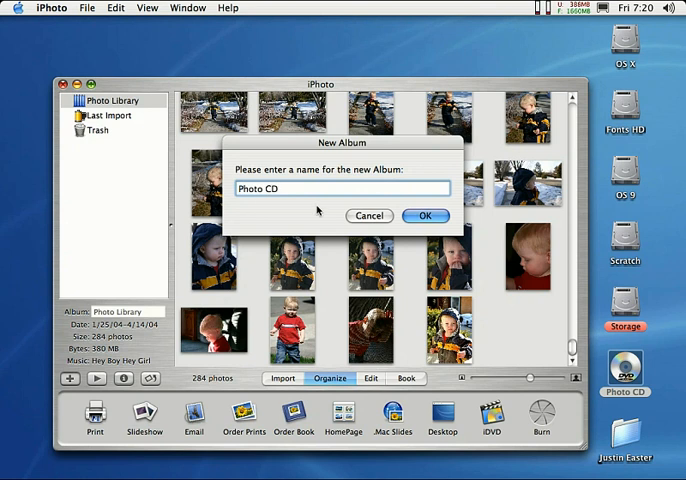
click(425, 216)
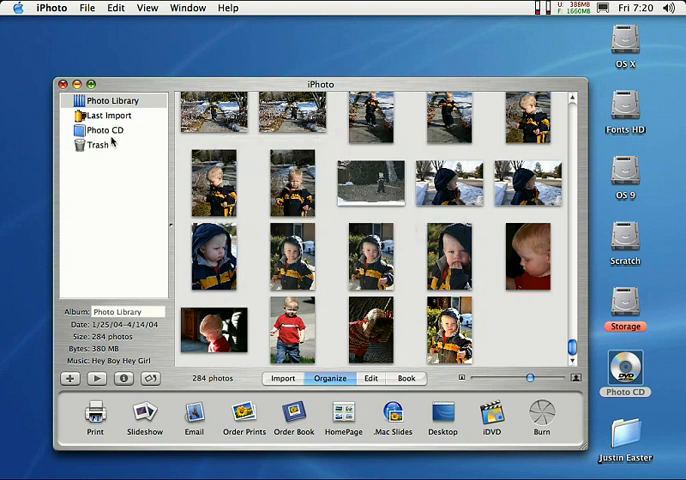
click(108, 130)
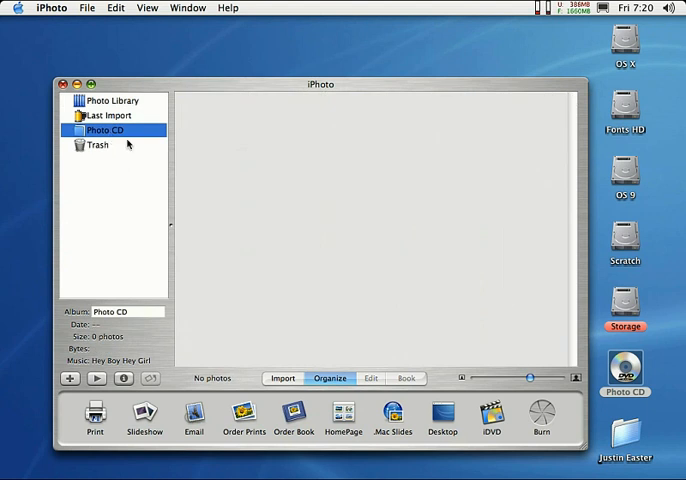
mouse_move(305, 258)
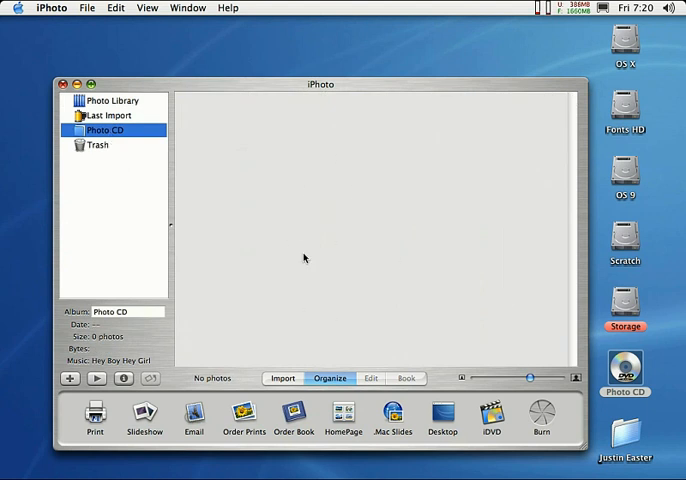
mouse_move(147, 171)
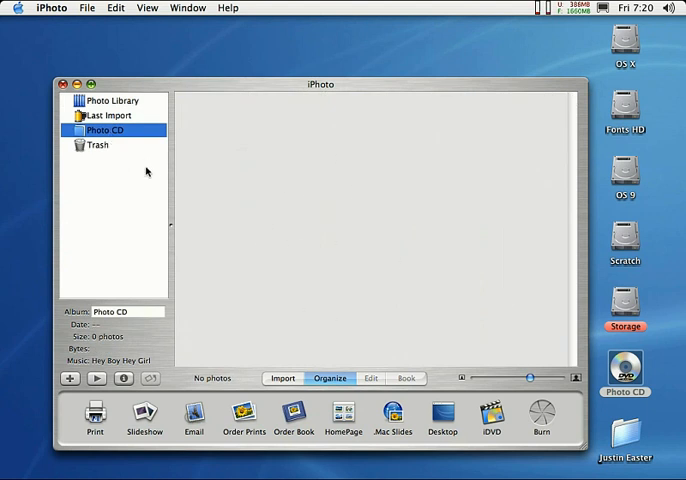
mouse_move(119, 165)
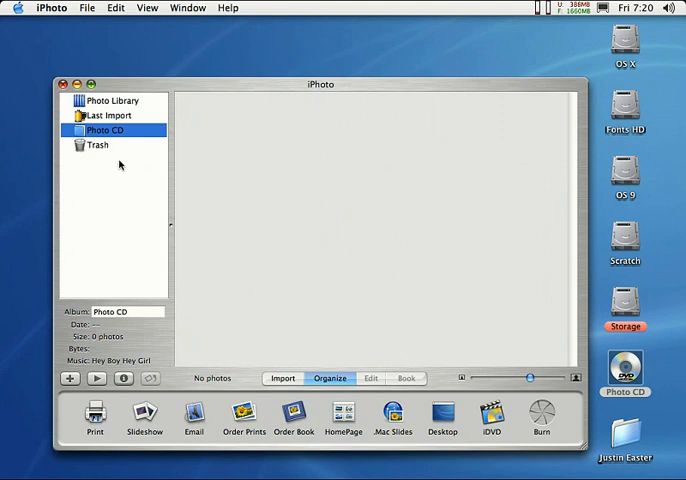
Return to Photo Library and Command-click the snowy driveway photos of the boy
click(106, 115)
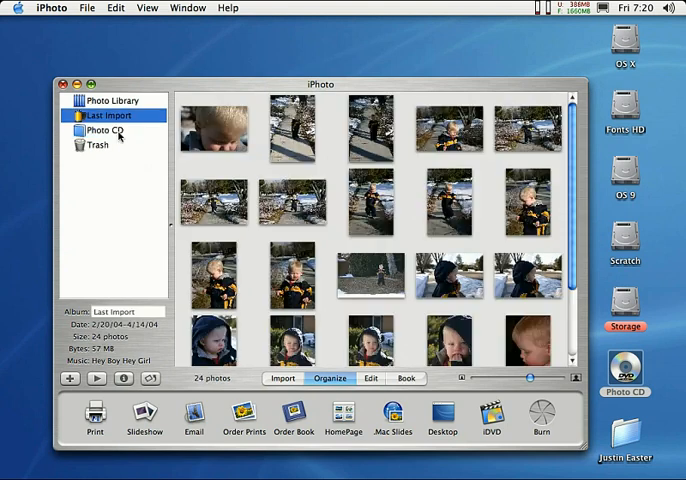
click(109, 100)
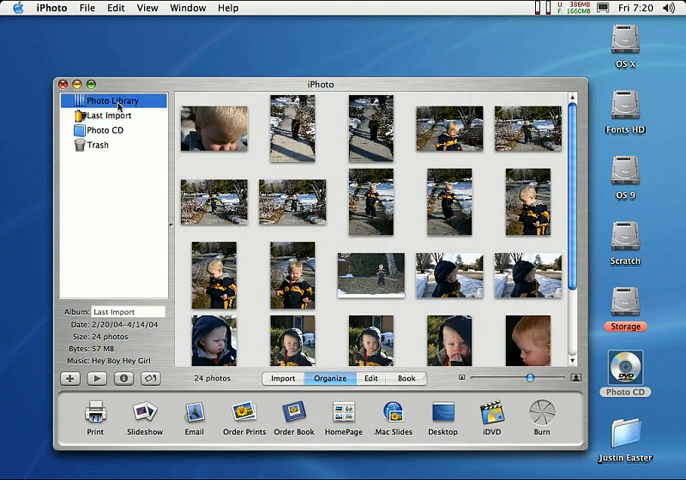
click(110, 100)
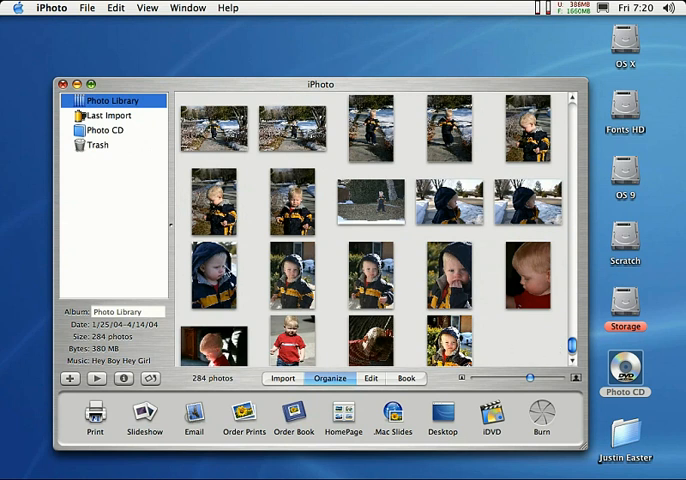
click(211, 131)
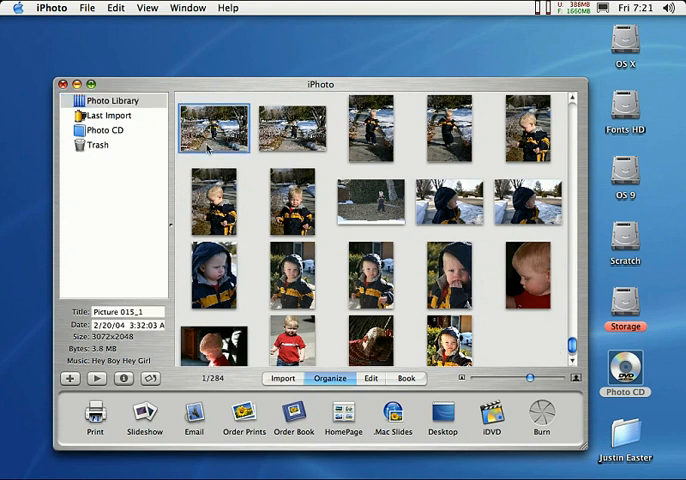
click(297, 125)
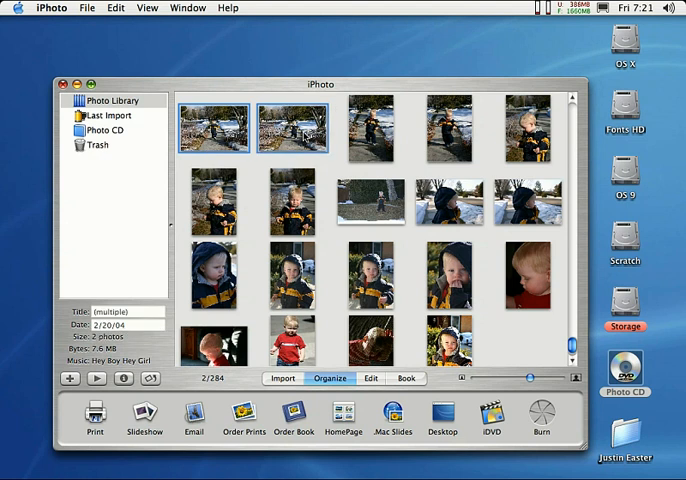
click(372, 130)
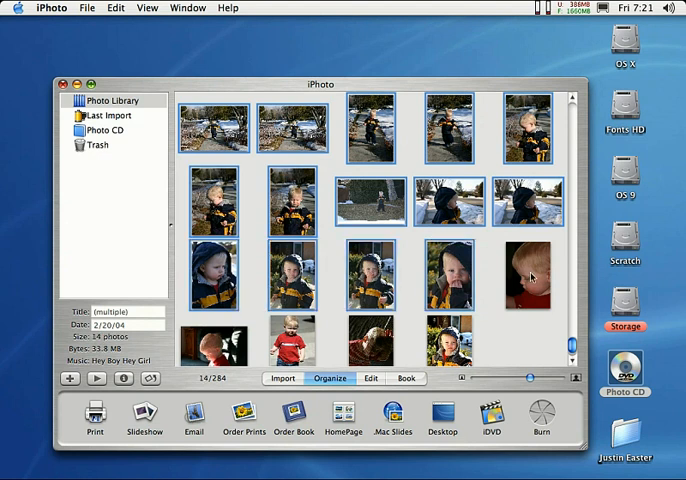
Add the close-up baby photo, drag all 15 into Photo CD, and view the album
click(530, 278)
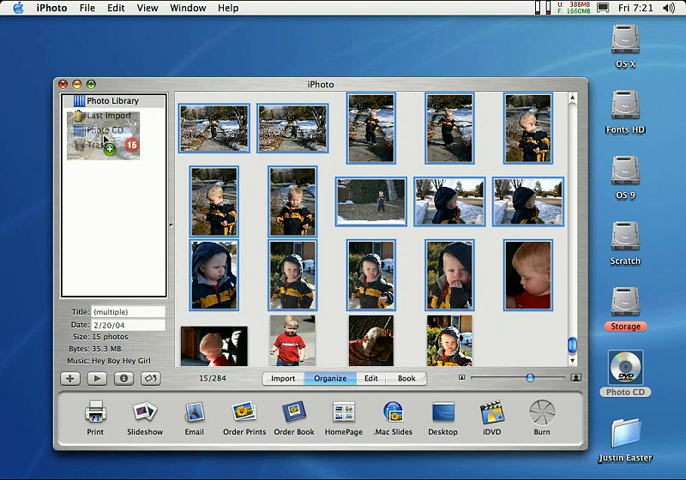
click(115, 133)
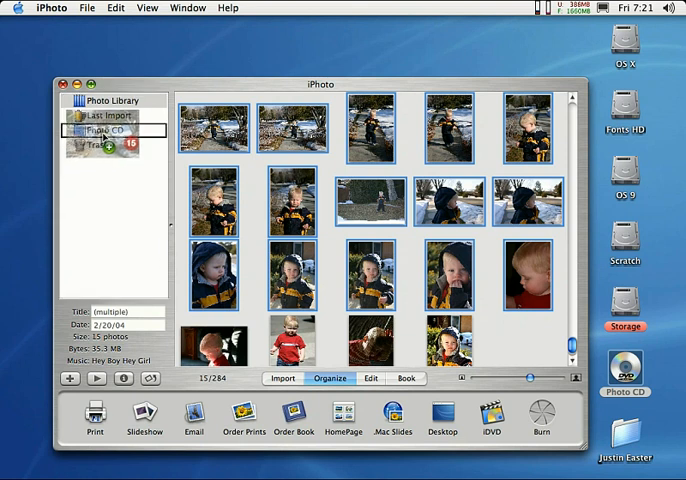
click(117, 99)
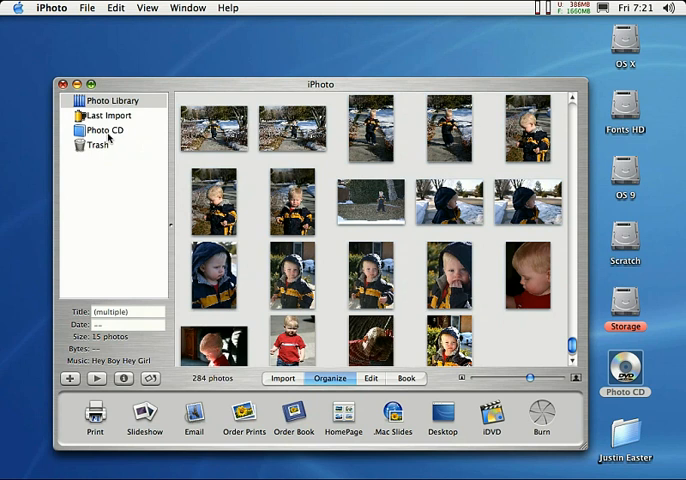
click(101, 130)
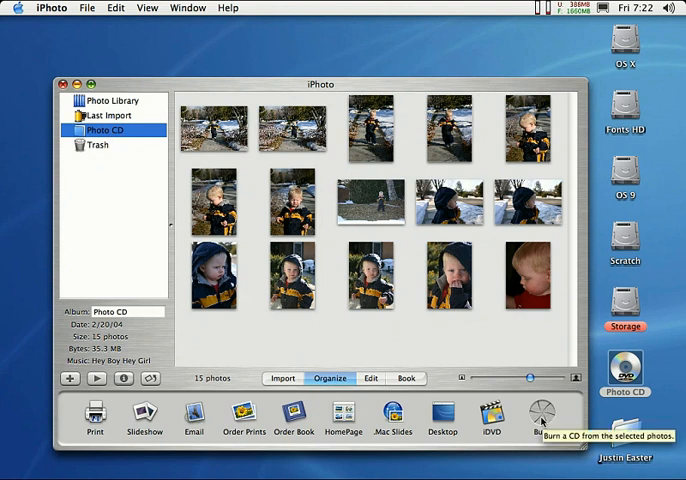
mouse_move(332, 351)
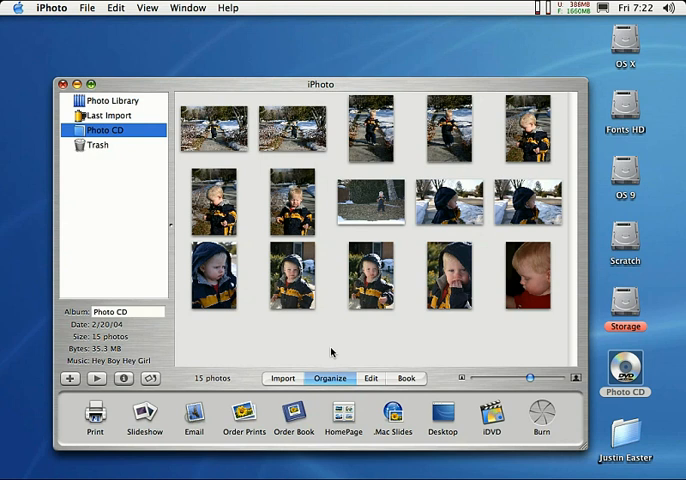